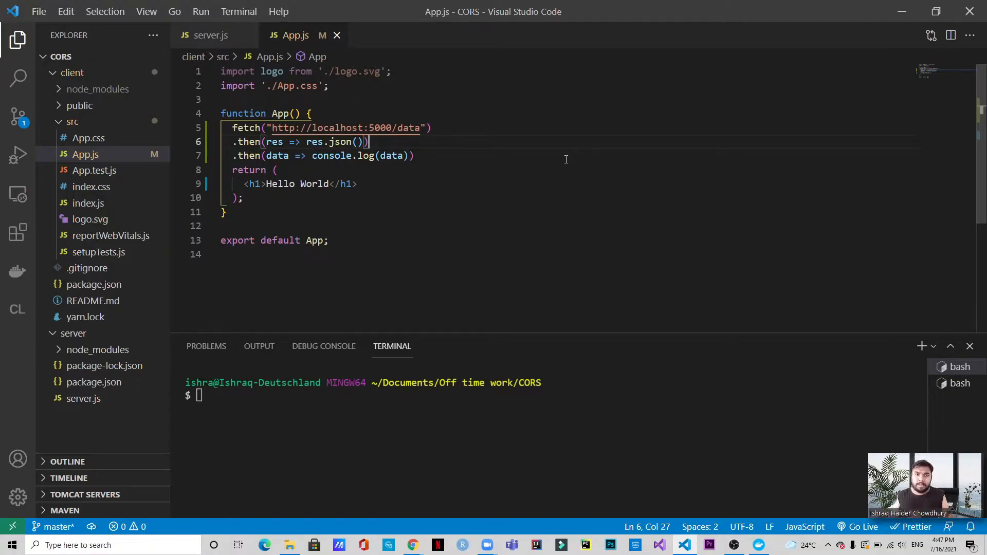
{"action": "mouse_move", "coordinate": [341, 190]}
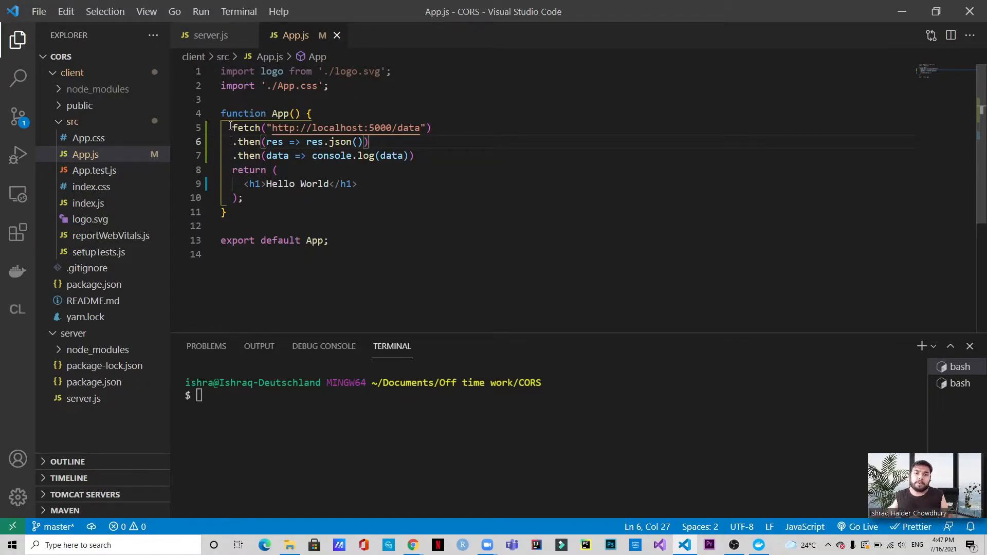
Step: Start the Express server with nodemon server.js from the server folder
{"action": "left_click_drag", "start_coordinate": [232, 128], "coordinate": [414, 155]}
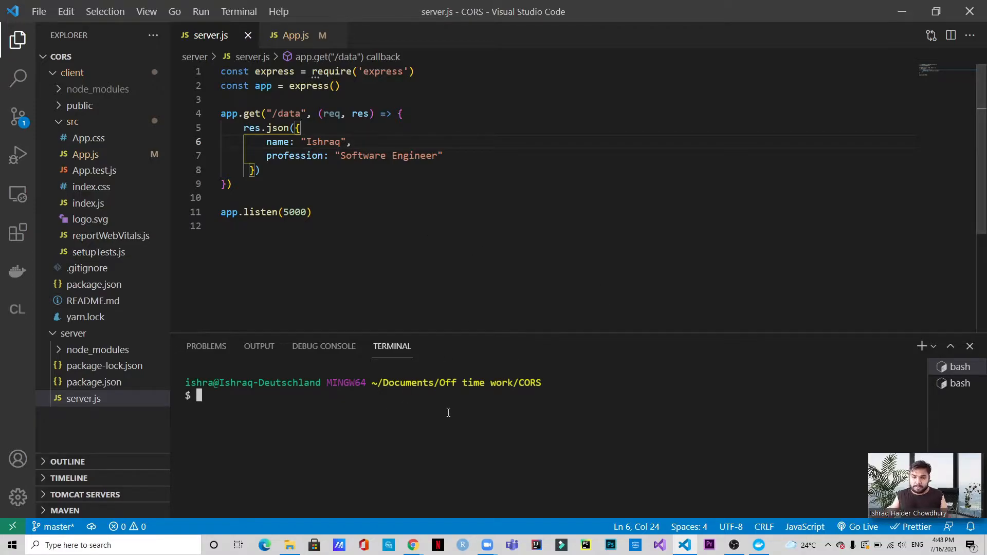
{"action": "type", "text": "cd server/"}
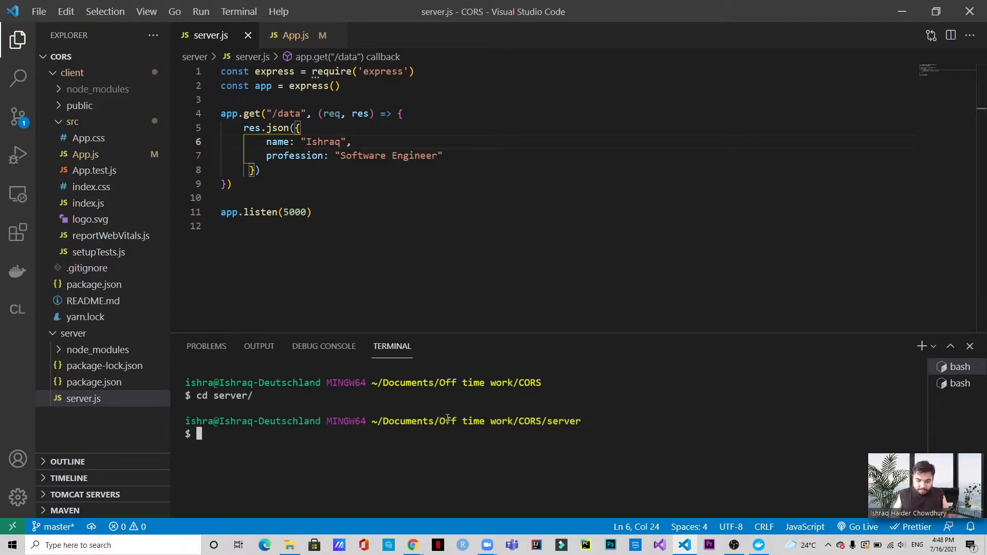
{"action": "type", "text": "nodemo"}
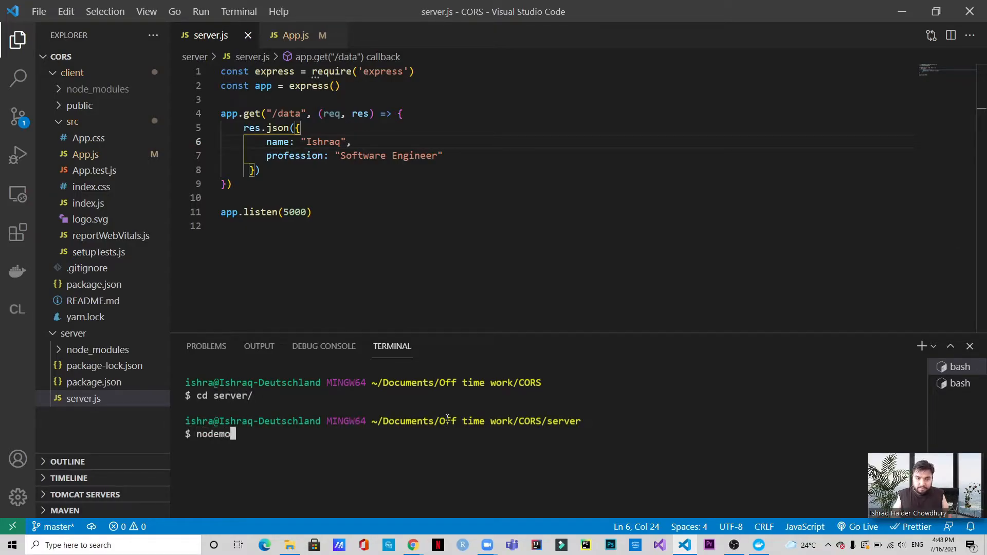
{"action": "type", "text": "server.js"}
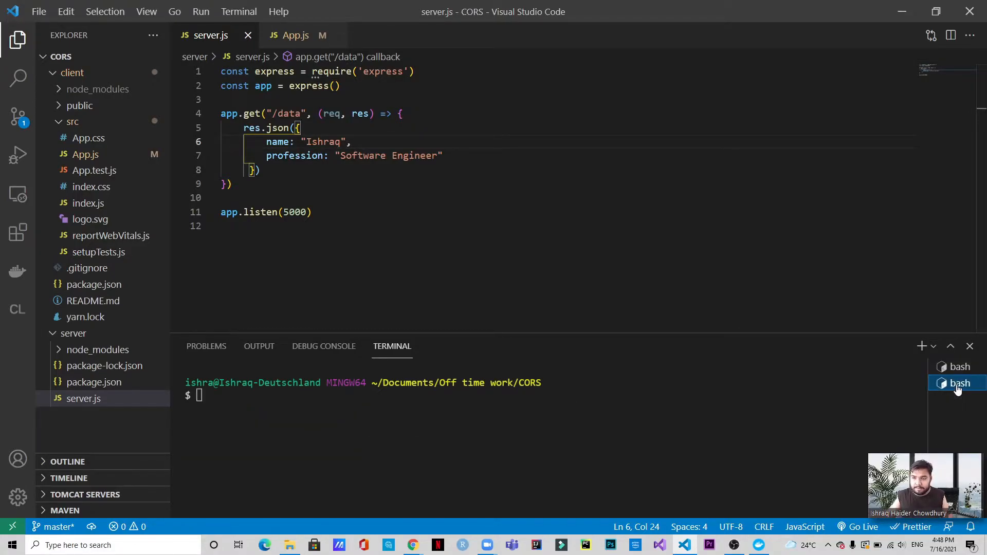
Step: Start the React client with npm start from the client folder in a second terminal
{"action": "type", "text": "cd"}
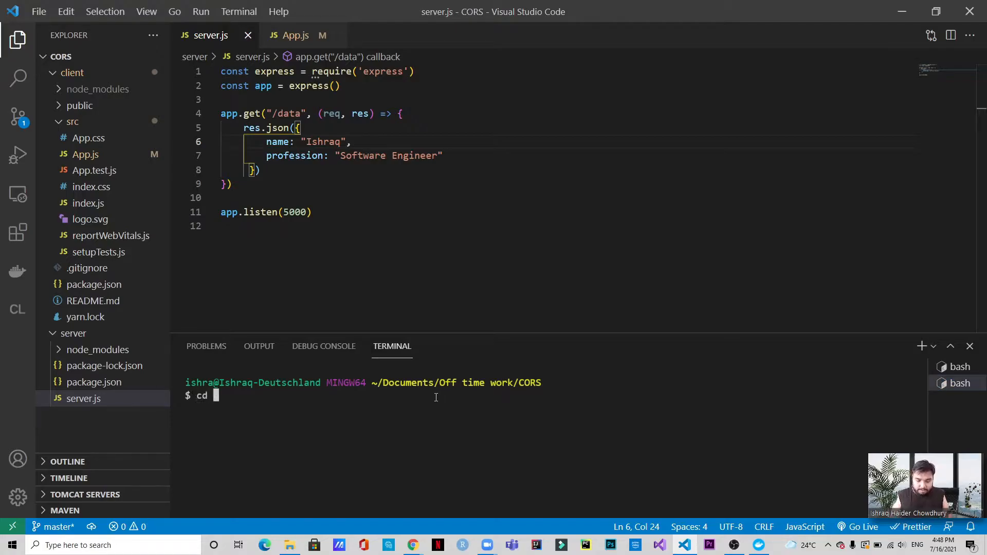
{"action": "type", "text": "client/"}
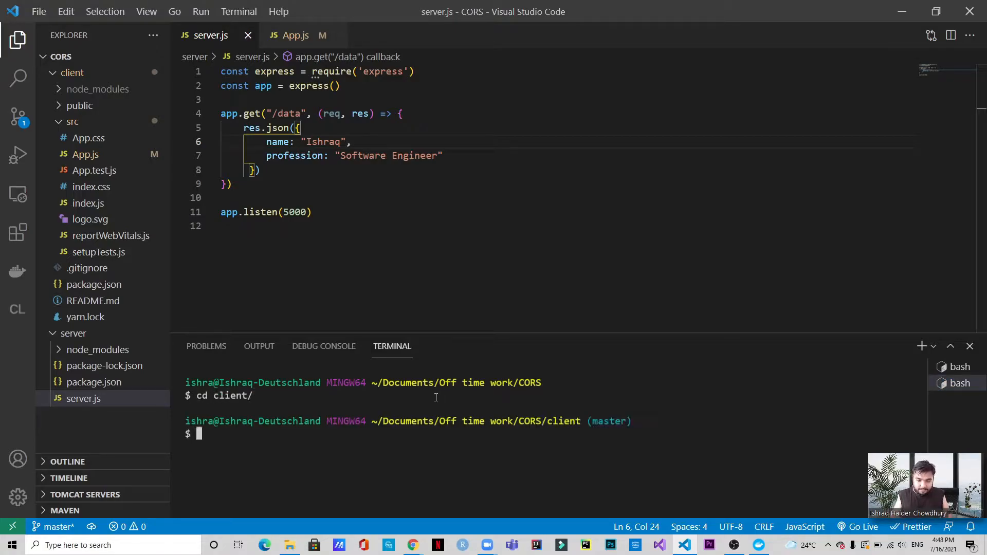
{"action": "type", "text": "npm start"}
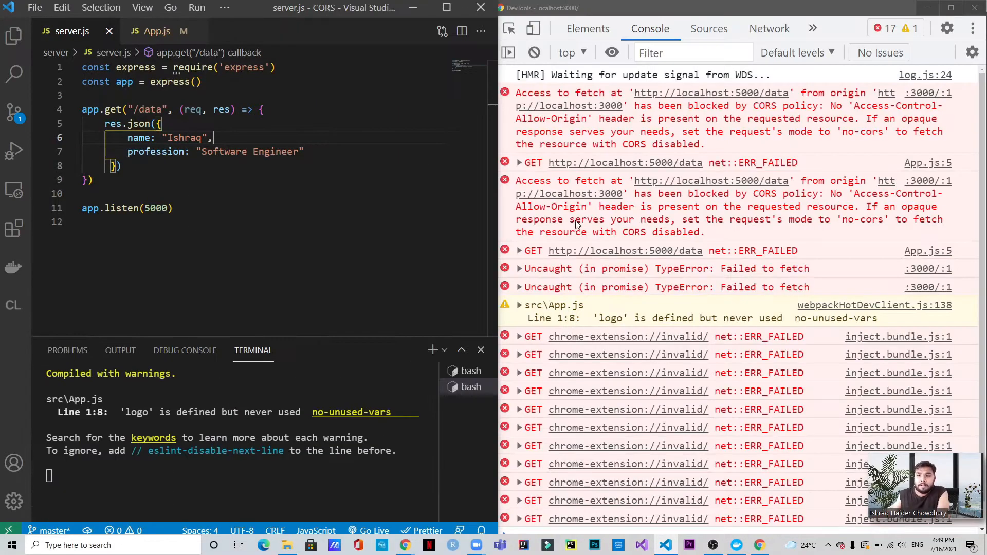
{"action": "mouse_move", "coordinate": [243, 66]}
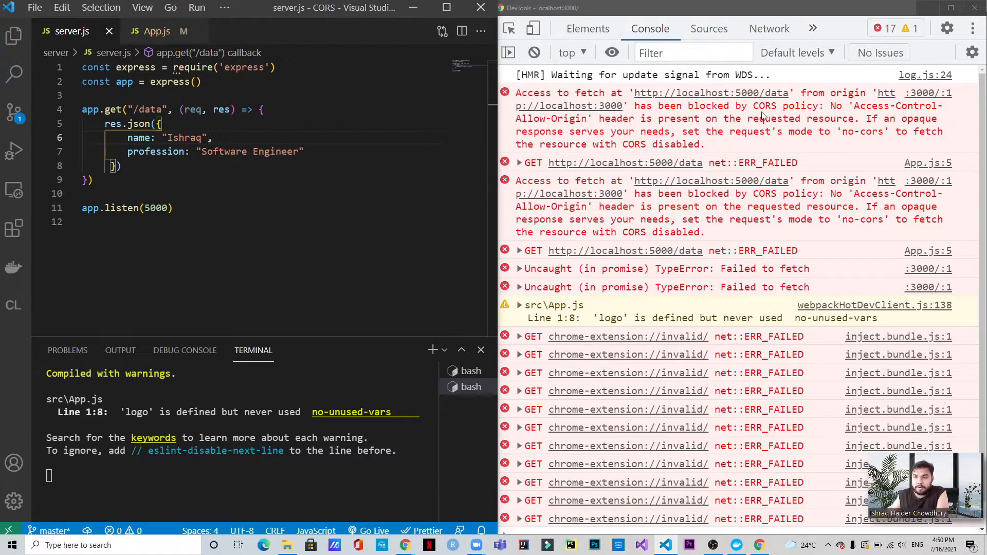
{"action": "mouse_move", "coordinate": [851, 122]}
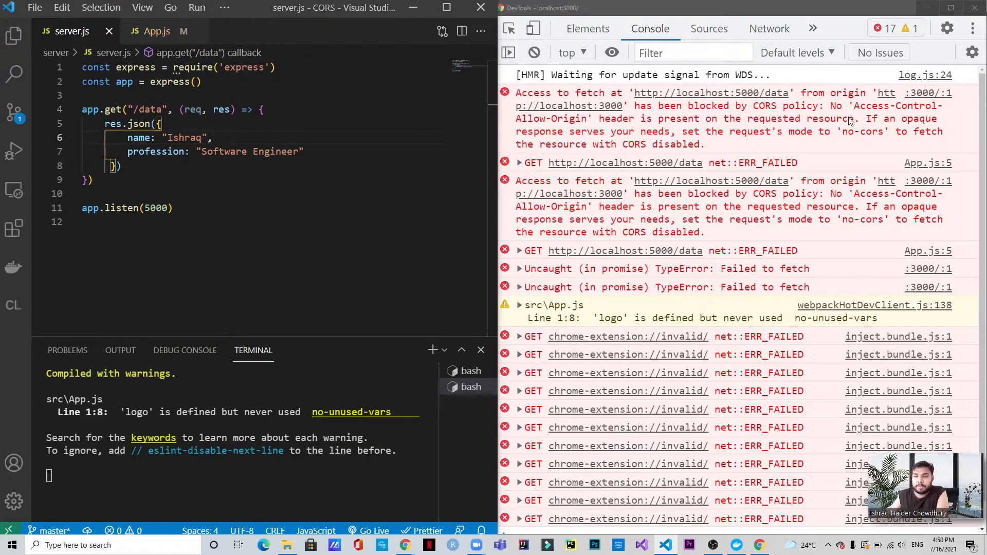
{"action": "mouse_move", "coordinate": [602, 129]}
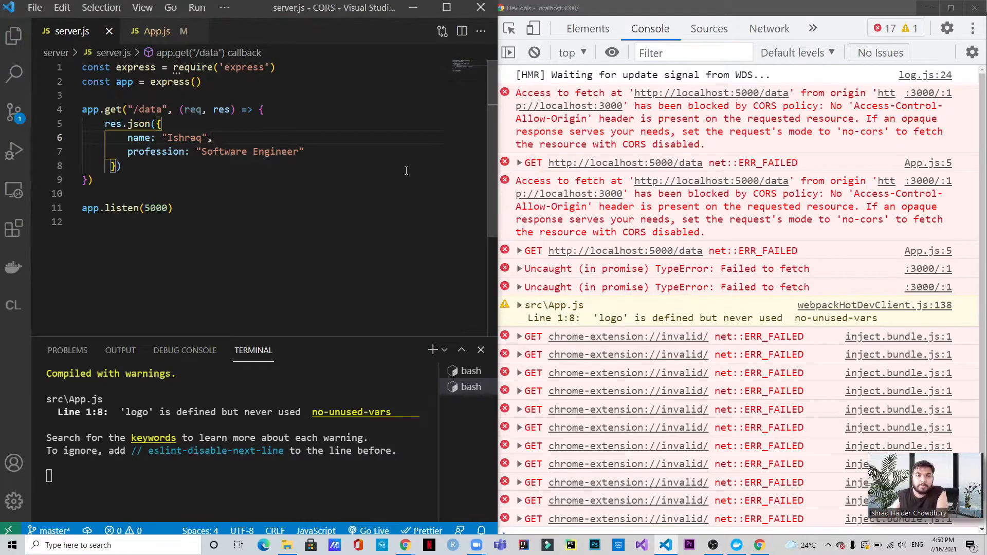
{"action": "mouse_move", "coordinate": [357, 147]}
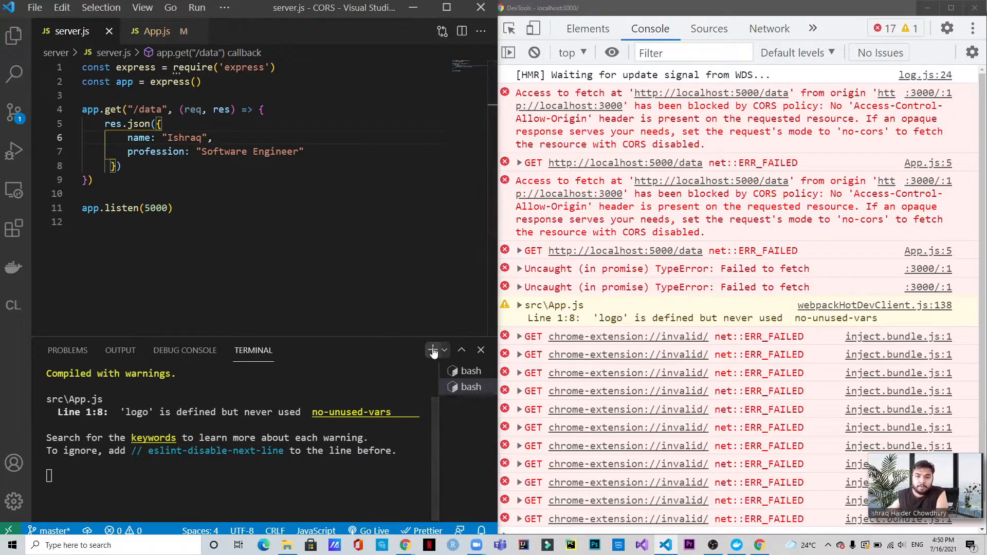
Step: Install the cors package with npm i cors inside the server folder from a new terminal
{"action": "left_click", "coordinate": [433, 350]}
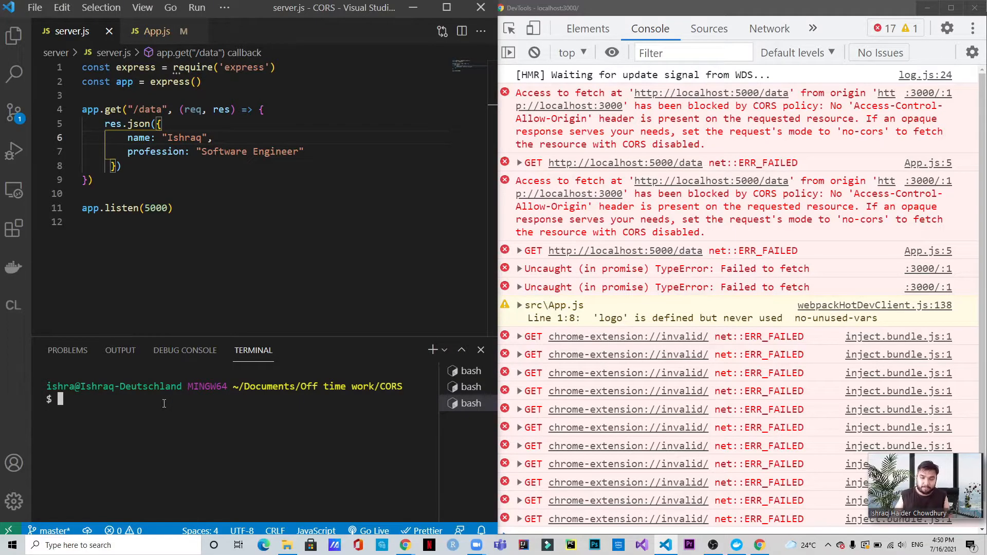
{"action": "type", "text": "cd server/"}
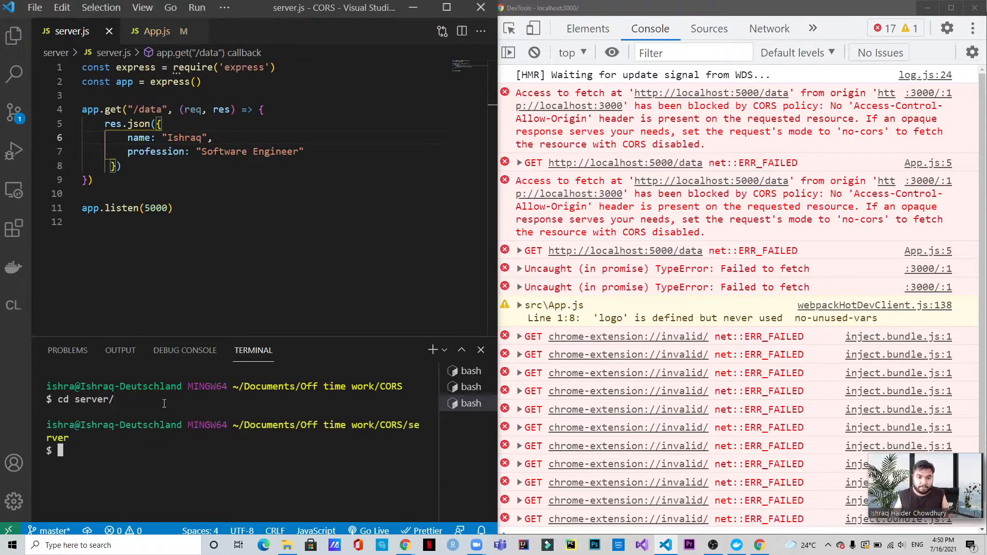
{"action": "type", "text": "npm i"}
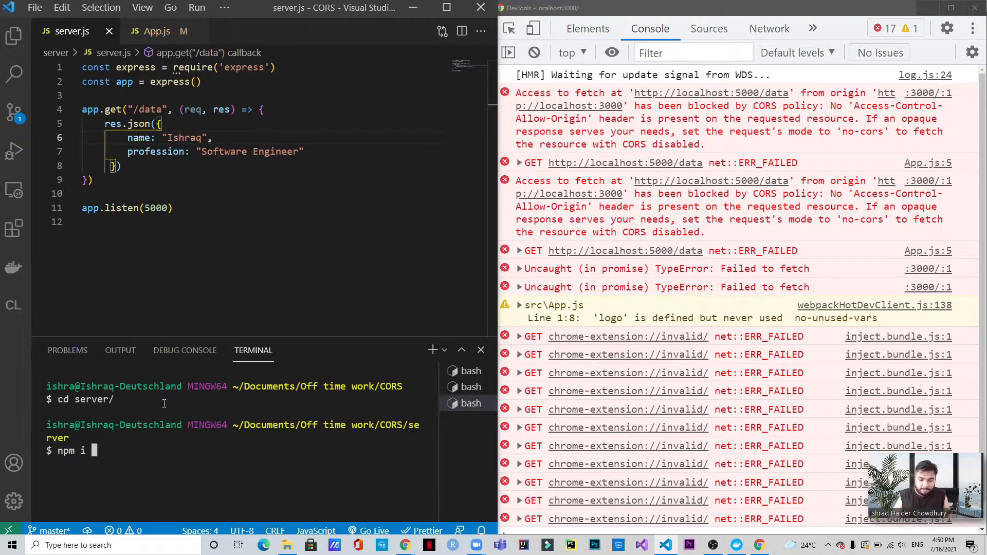
{"action": "type", "text": "cors"}
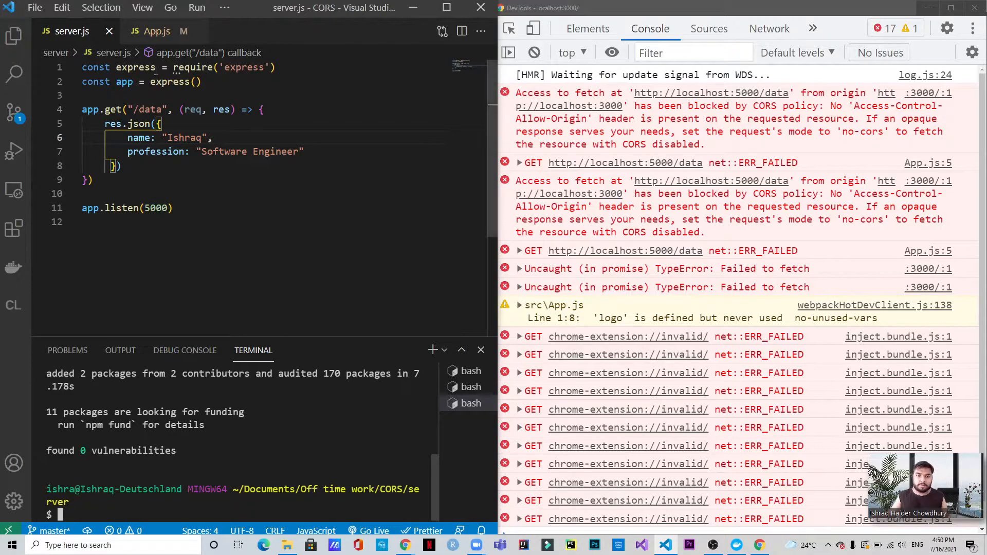
{"action": "key", "text": "enter"}
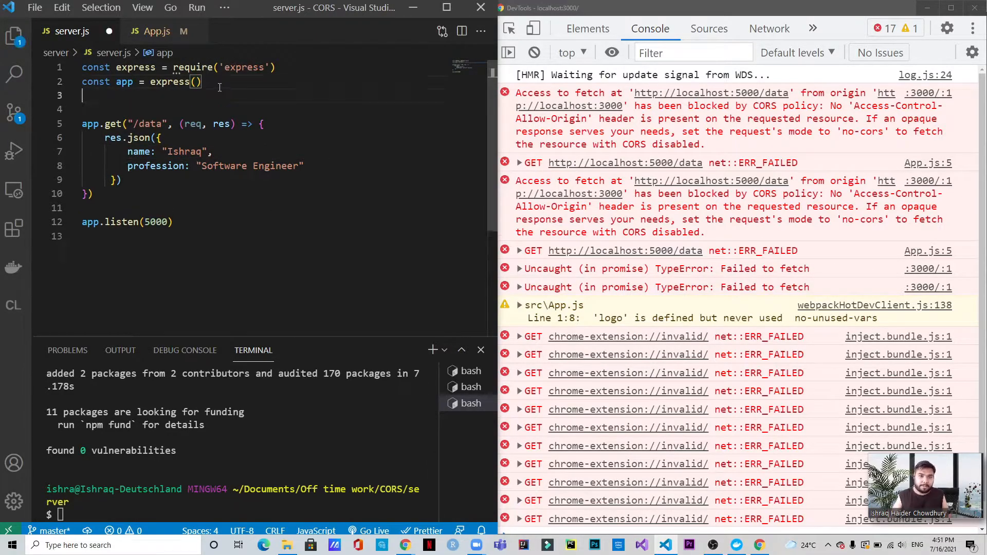
Step: Require cors in server.js and register it with app.use(cors({...}))
{"action": "type", "text": "c"}
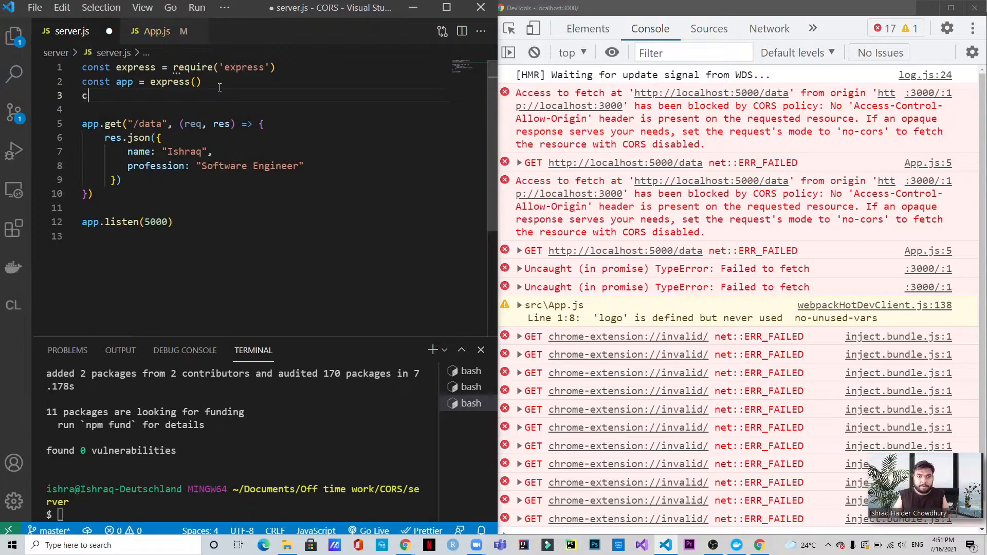
{"action": "type", "text": "ors = require('"}
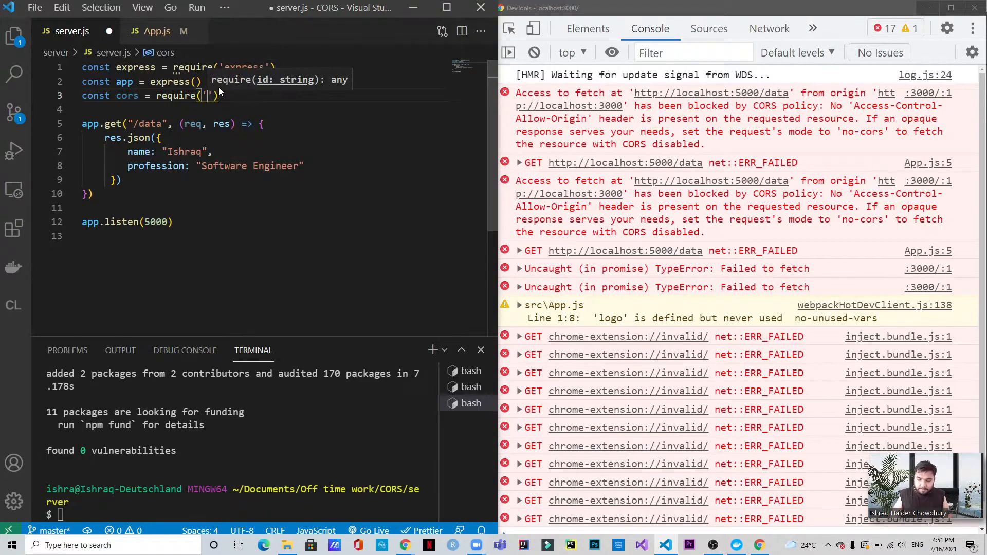
{"action": "type", "text": "cors"}
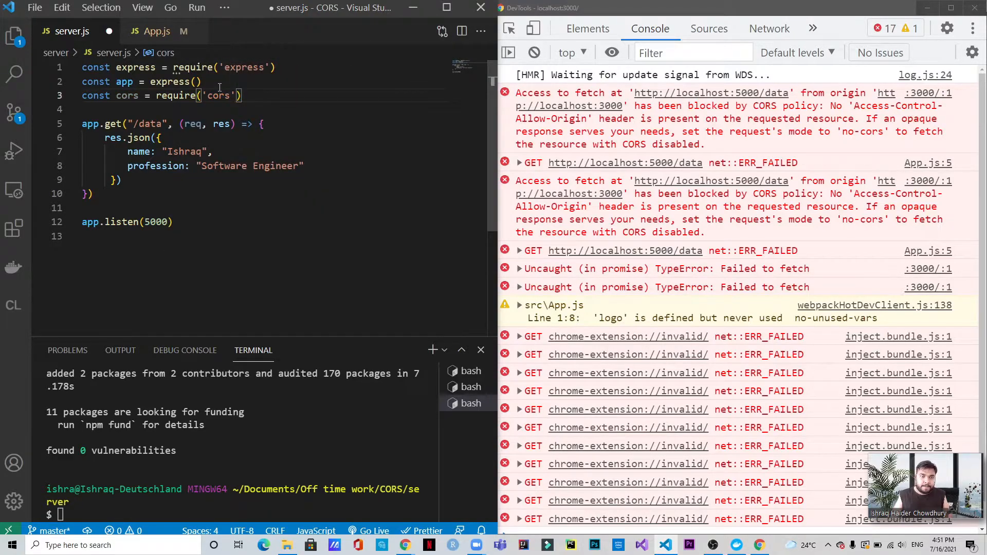
{"action": "type", "text": "ap"}
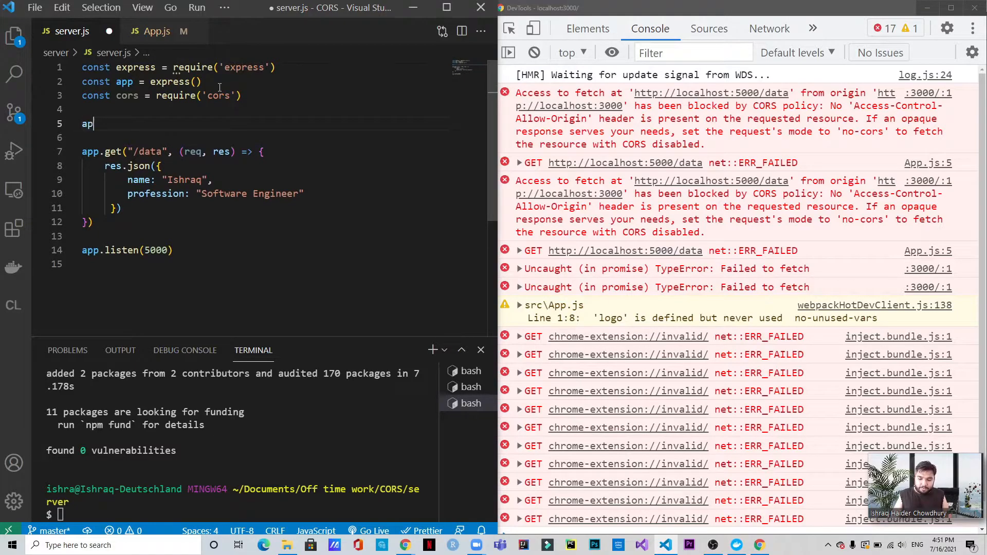
{"action": "type", "text": "p.use"}
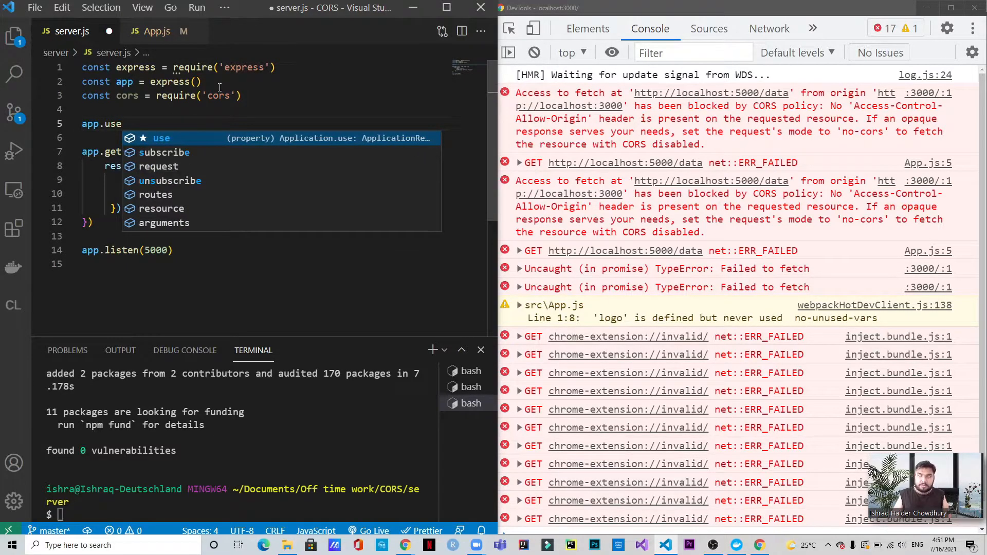
{"action": "type", "text": "cors("}
{"action": "left_click", "coordinate": [284, 137]}
{"action": "type", "text": "origin: \""}
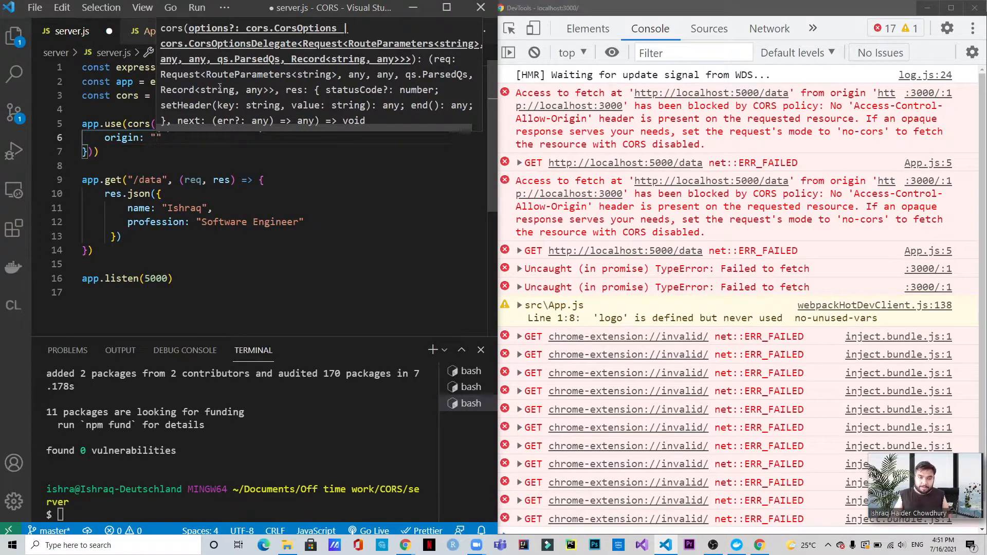
{"action": "type", "text": "http"}
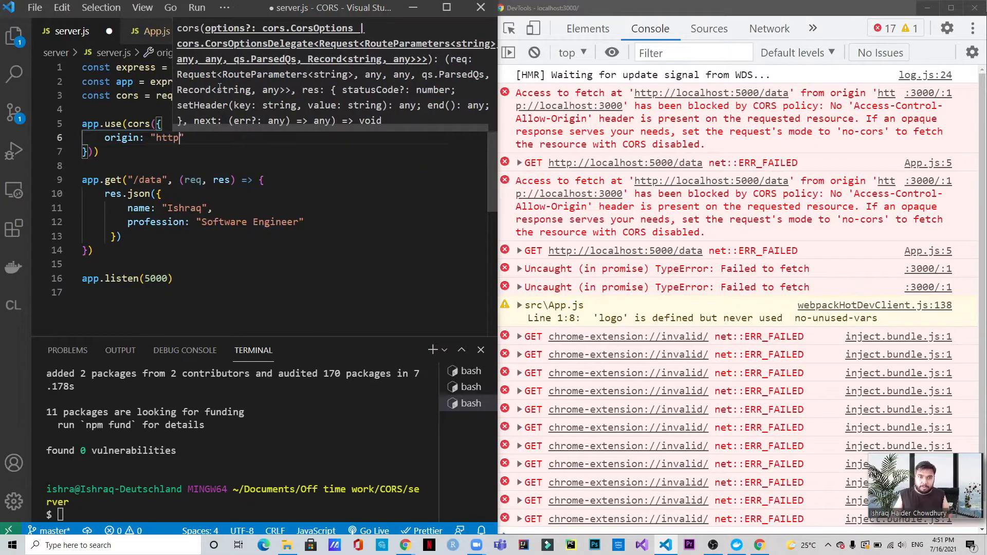
{"action": "type", "text": "://"}
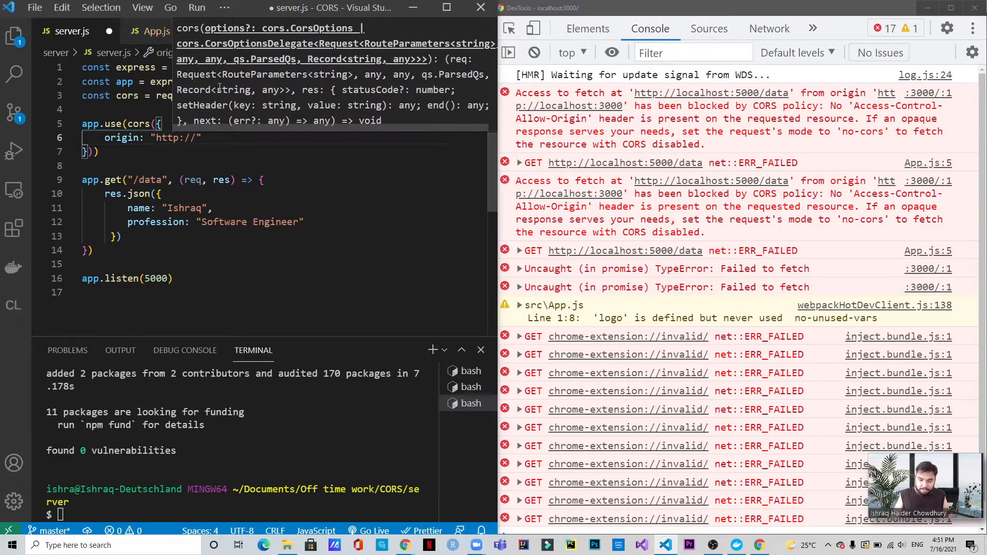
{"action": "type", "text": "local"}
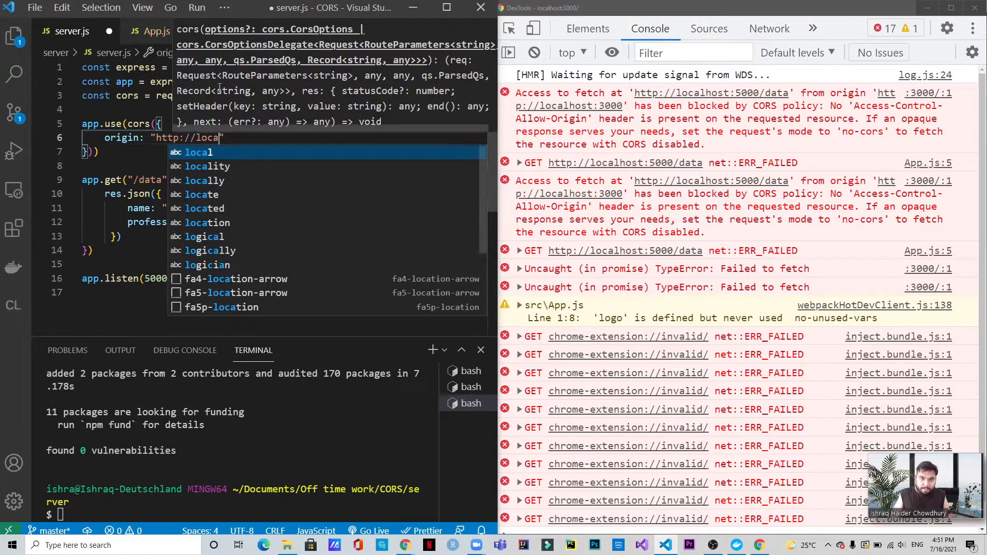
{"action": "type", "text": "host:3000"}
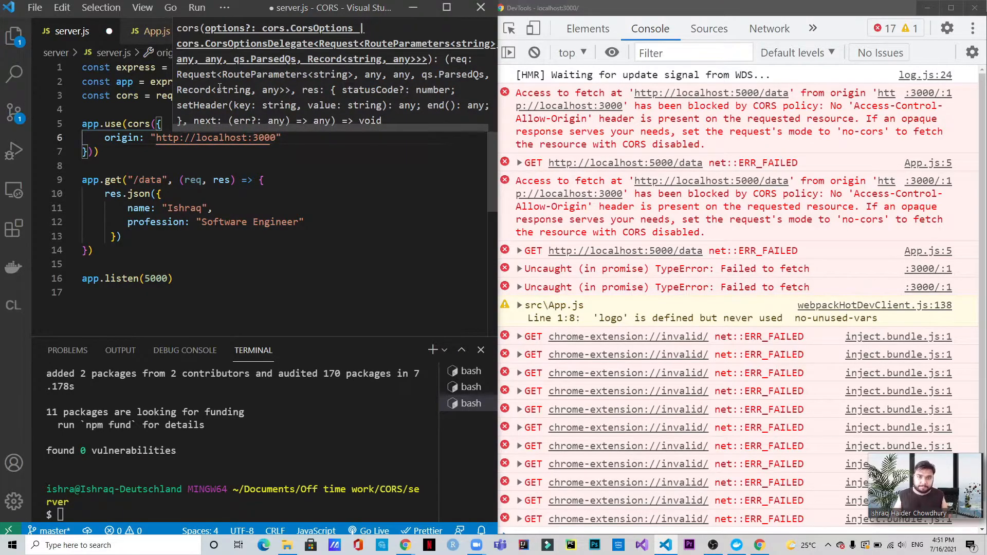
{"action": "type", "text": ","}
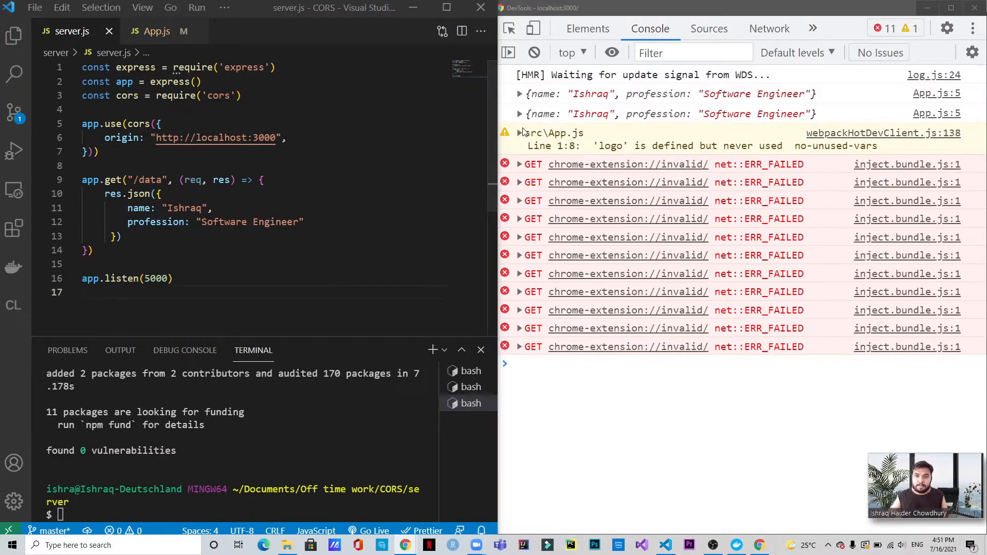
Step: Expand the logged data object showing name Ishraq and profession Software Engineer
{"action": "left_click", "coordinate": [520, 114]}
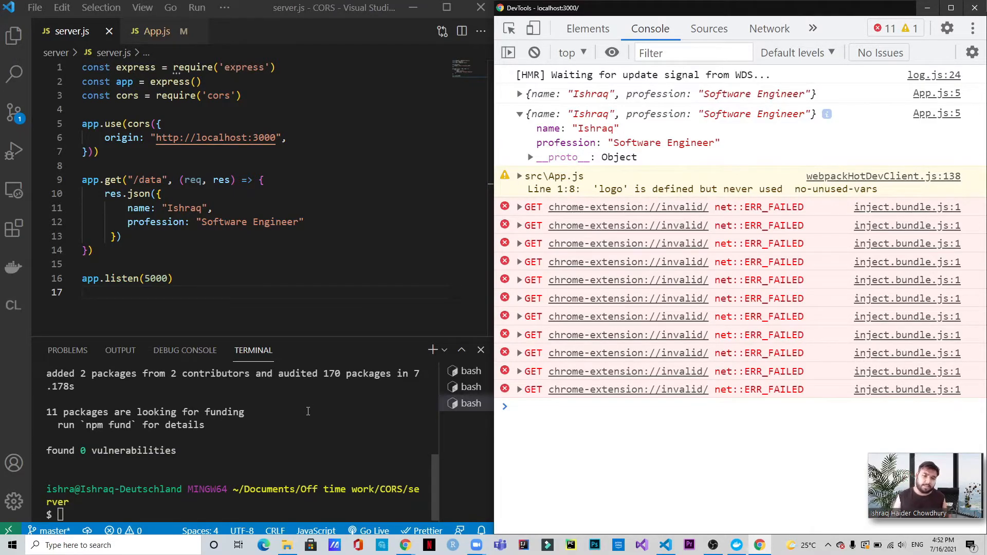
{"action": "mouse_move", "coordinate": [223, 445]}
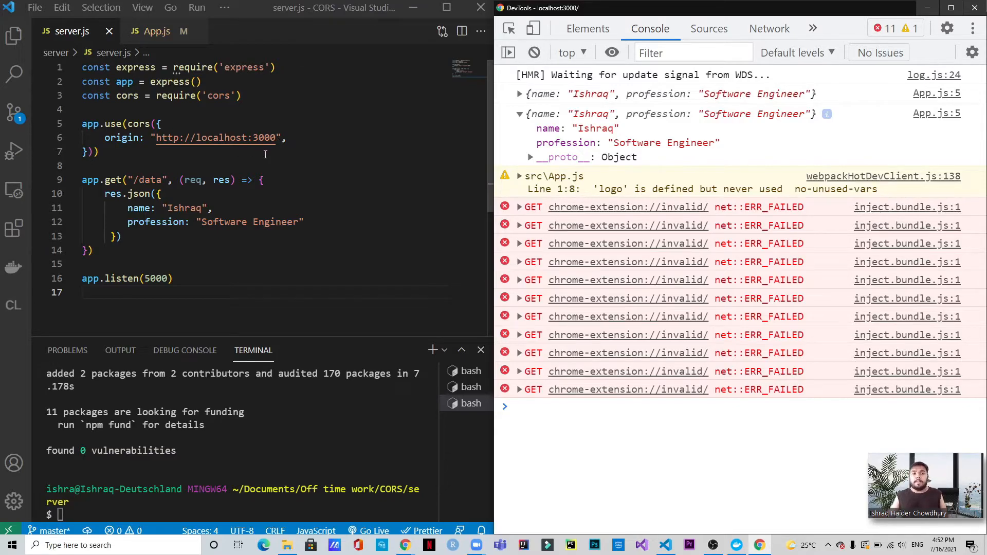
{"action": "mouse_move", "coordinate": [217, 136]}
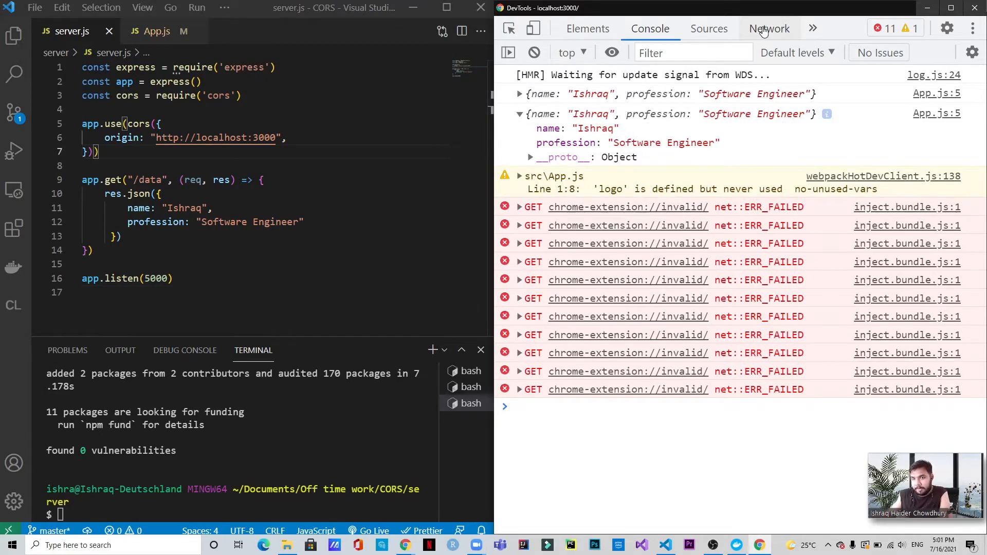
{"action": "left_click", "coordinate": [769, 28]}
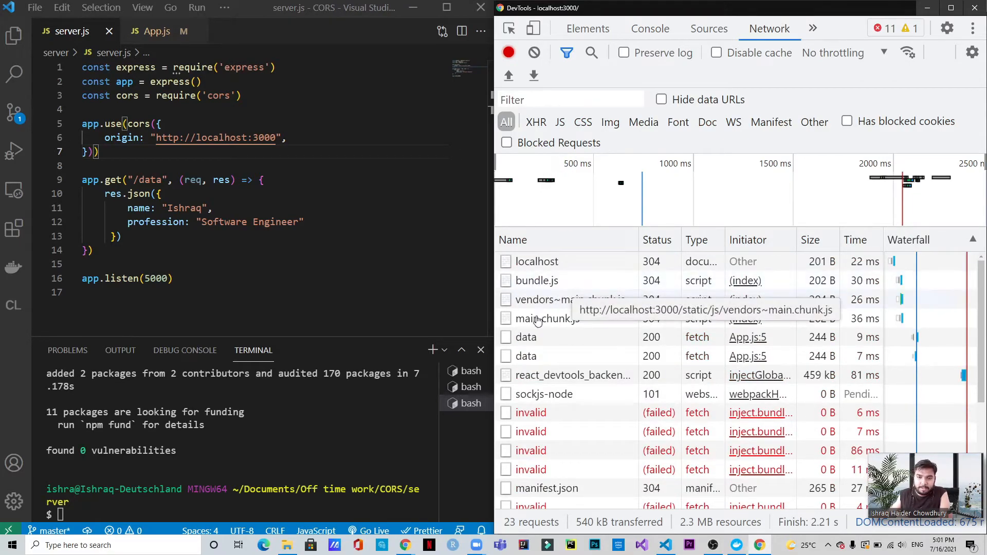
{"action": "left_click", "coordinate": [526, 337]}
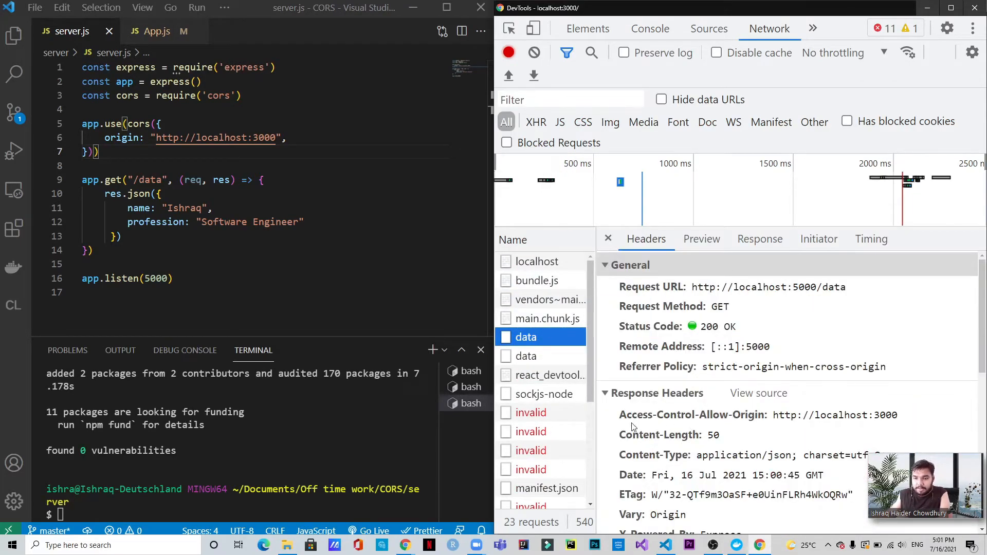
{"action": "scroll", "scroll_direction": "down", "scroll_amount": 3}
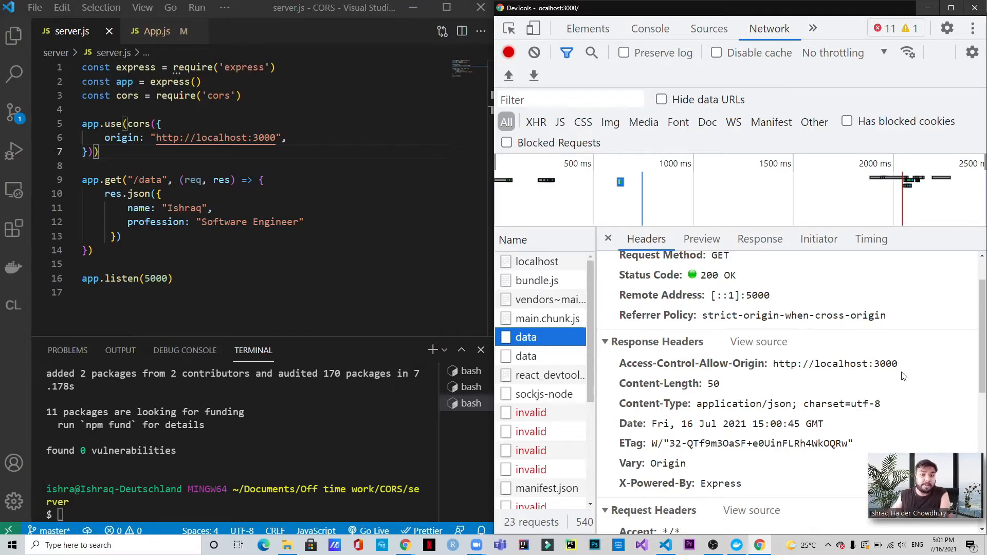
{"action": "mouse_move", "coordinate": [835, 374]}
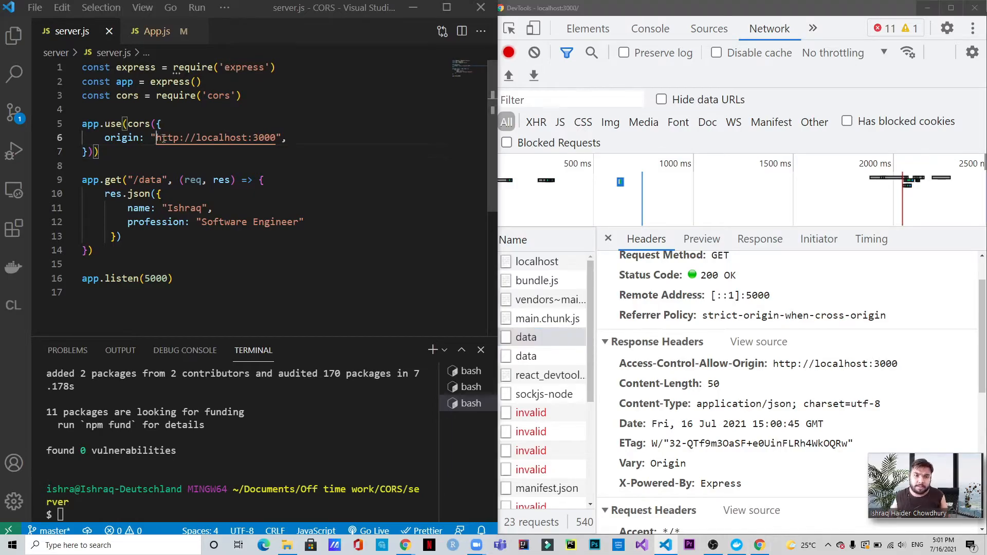
{"action": "double_click", "coordinate": [217, 138]}
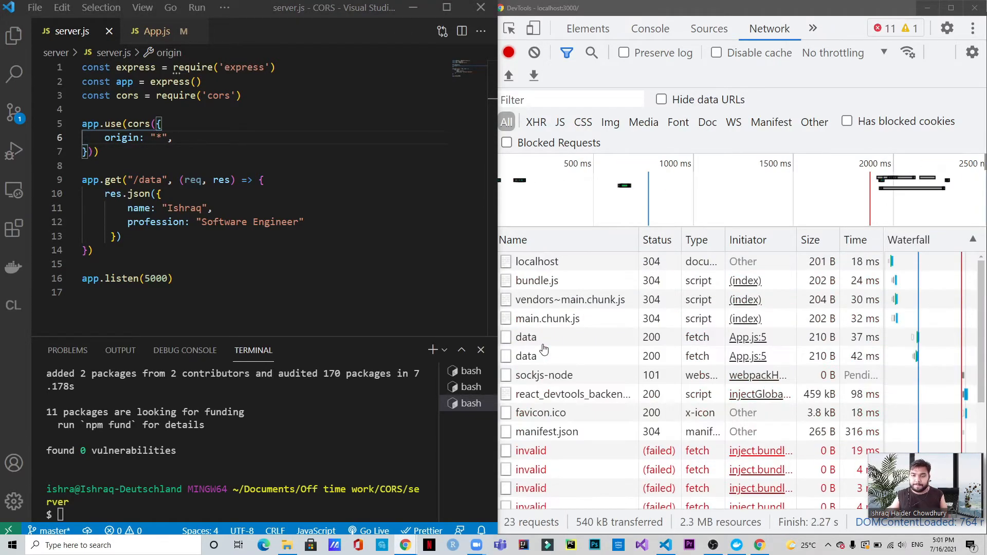
{"action": "left_click", "coordinate": [527, 338]}
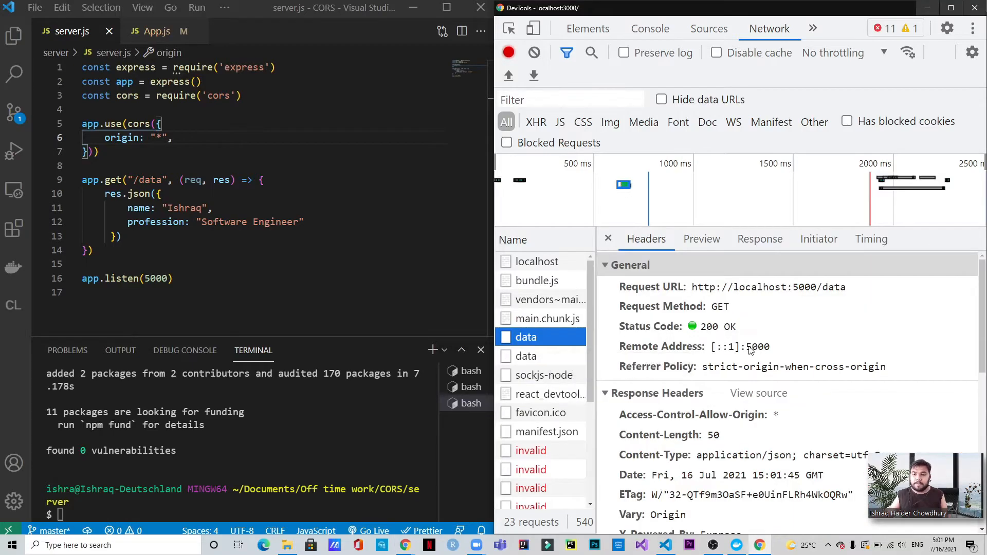
{"action": "scroll", "scroll_direction": "down", "scroll_amount": 3}
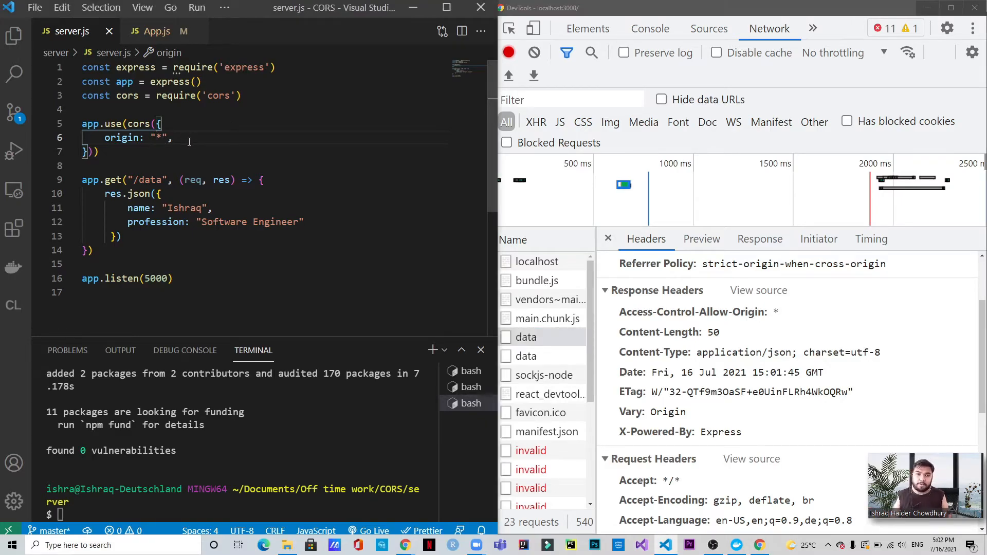
{"action": "type", "text": "http://localhost:3000"}
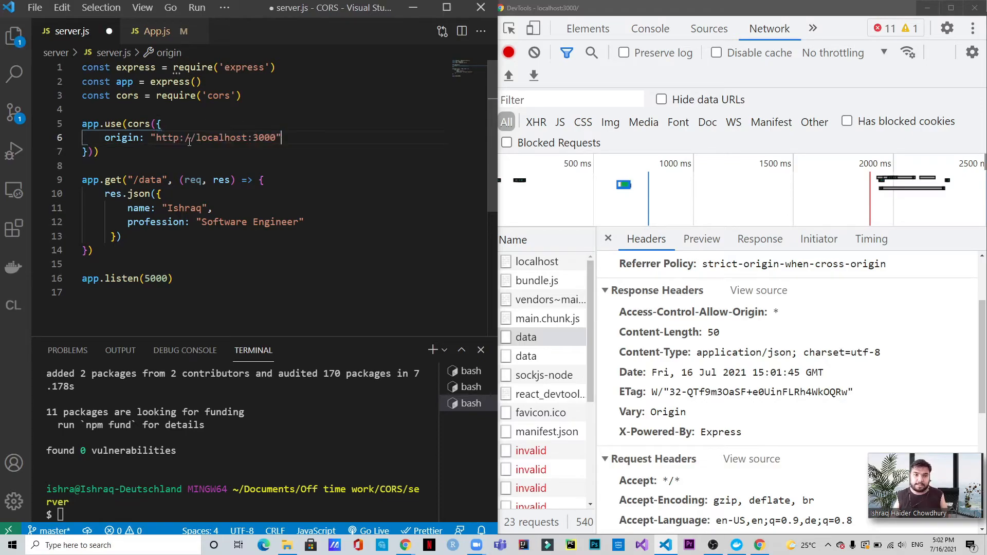